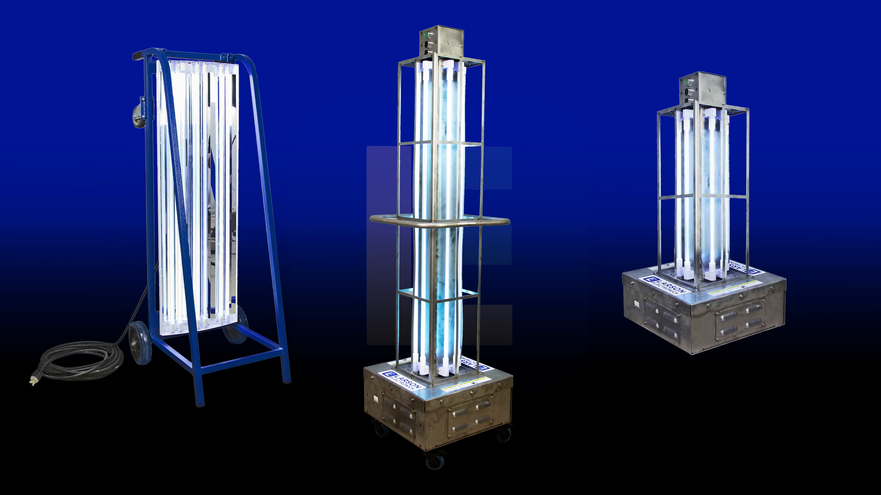
scroll("down", 3)
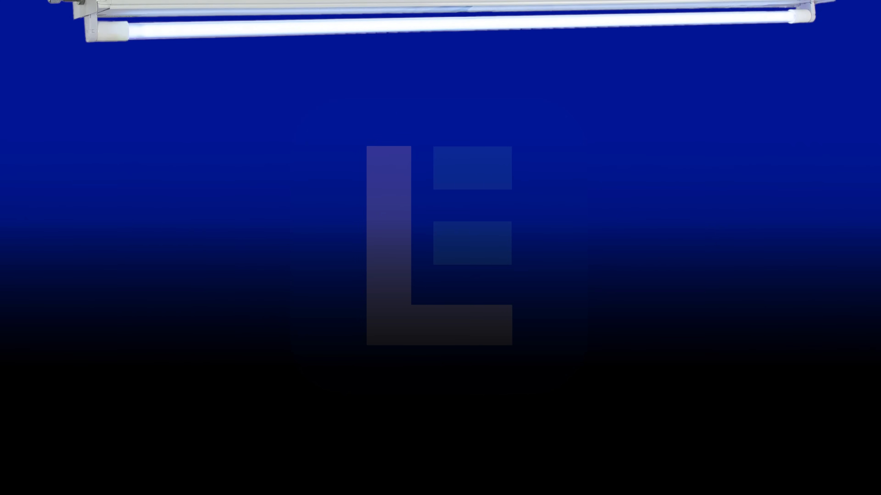